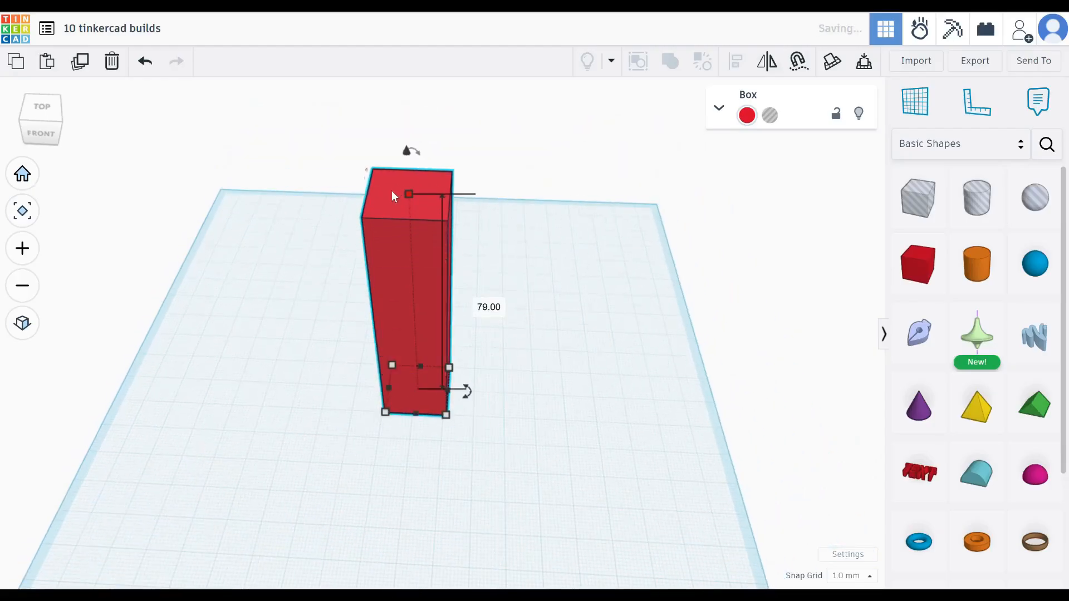
- Raise the red box's height to 79.00 mm to form a tall vase column
{"action": "left_click_drag", "start_coordinate": [449, 392], "coordinate": [505, 379]}
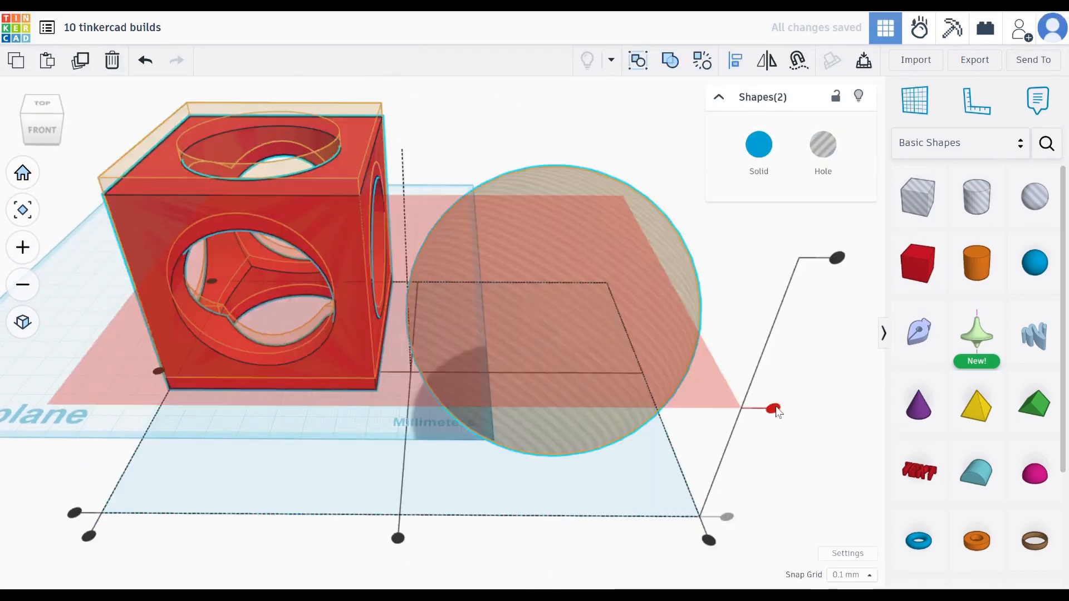
- Group the sphere holes with the cube so round openings cut through its faces
{"action": "left_click", "coordinate": [669, 60]}
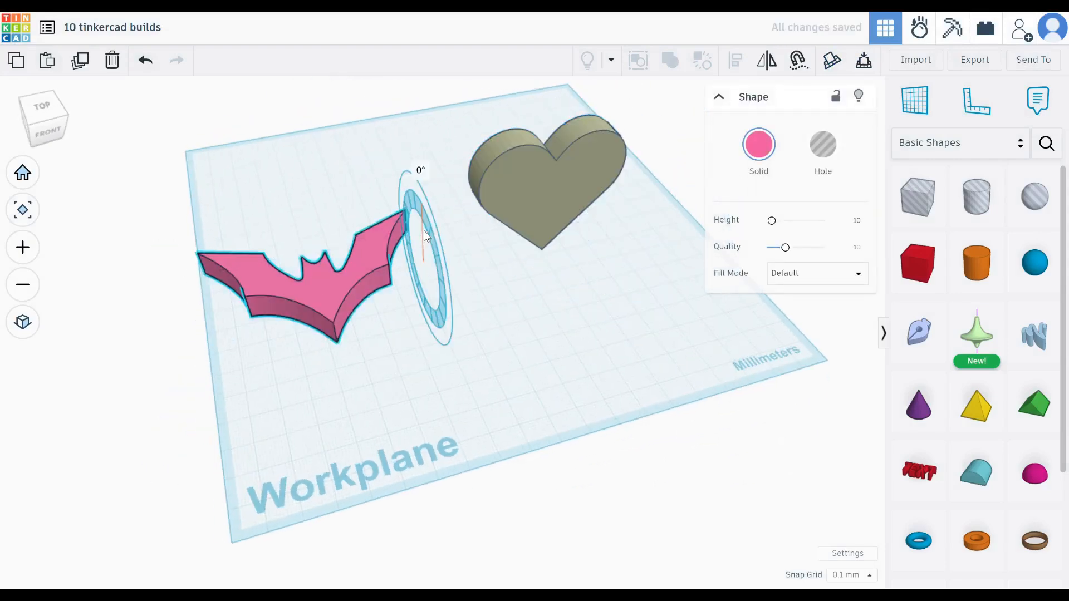
- Rotate the bat 90° so it stands upright and overlaps the heart
{"action": "left_click_drag", "start_coordinate": [421, 205], "coordinate": [354, 340]}
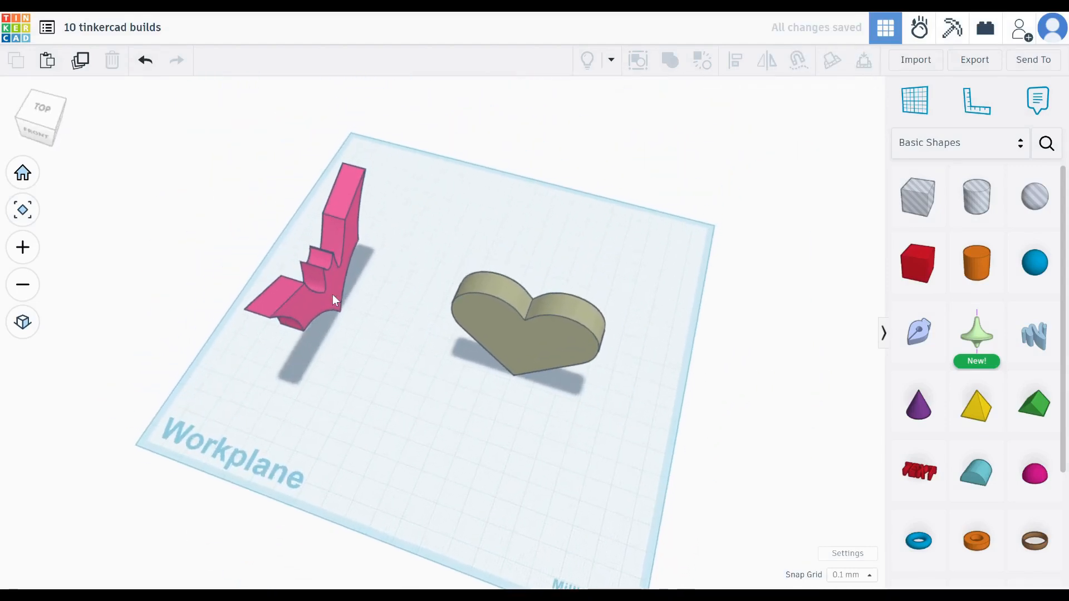
{"action": "left_click", "coordinate": [528, 321]}
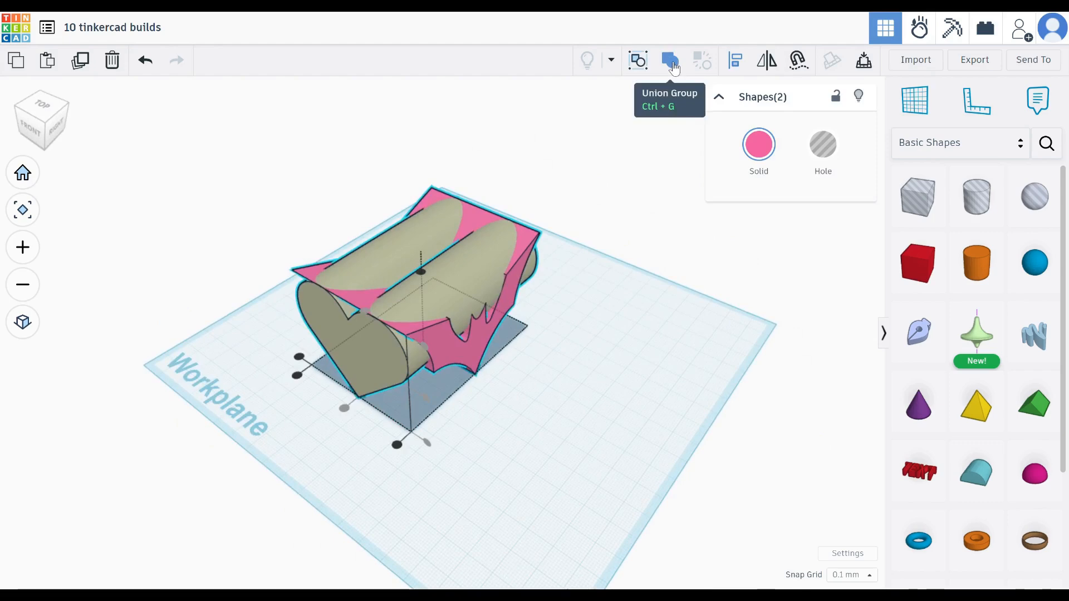
- Combine the bat and heart as an Intersect Group, keeping only their overlap
{"action": "left_click", "coordinate": [669, 60]}
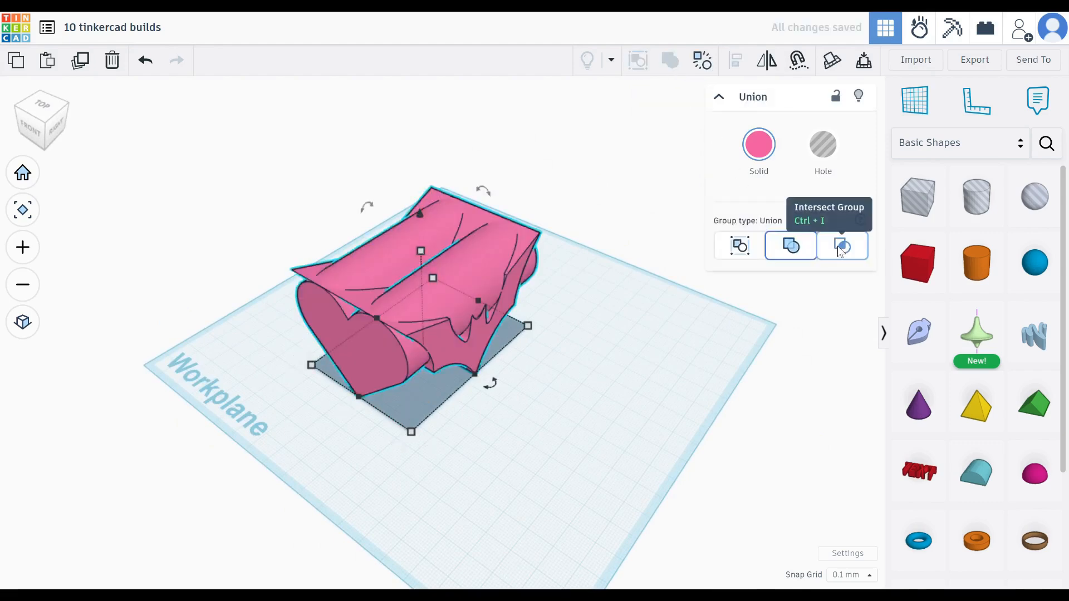
{"action": "left_click", "coordinate": [841, 245]}
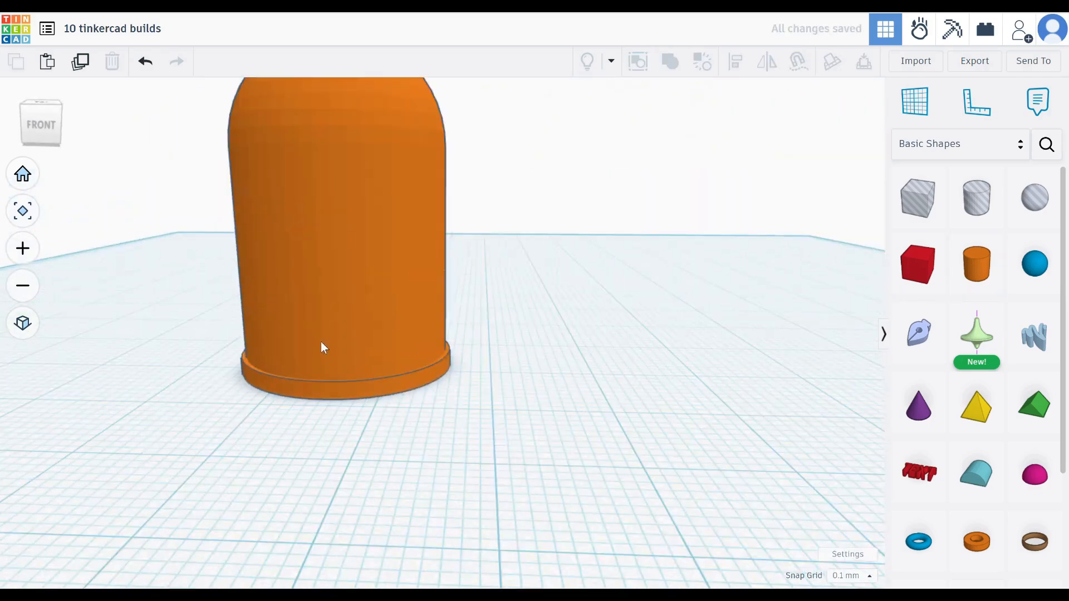
- Position the orange rounded shell onto the thin base disc on the workplane
{"action": "left_click_drag", "start_coordinate": [320, 347], "coordinate": [613, 259]}
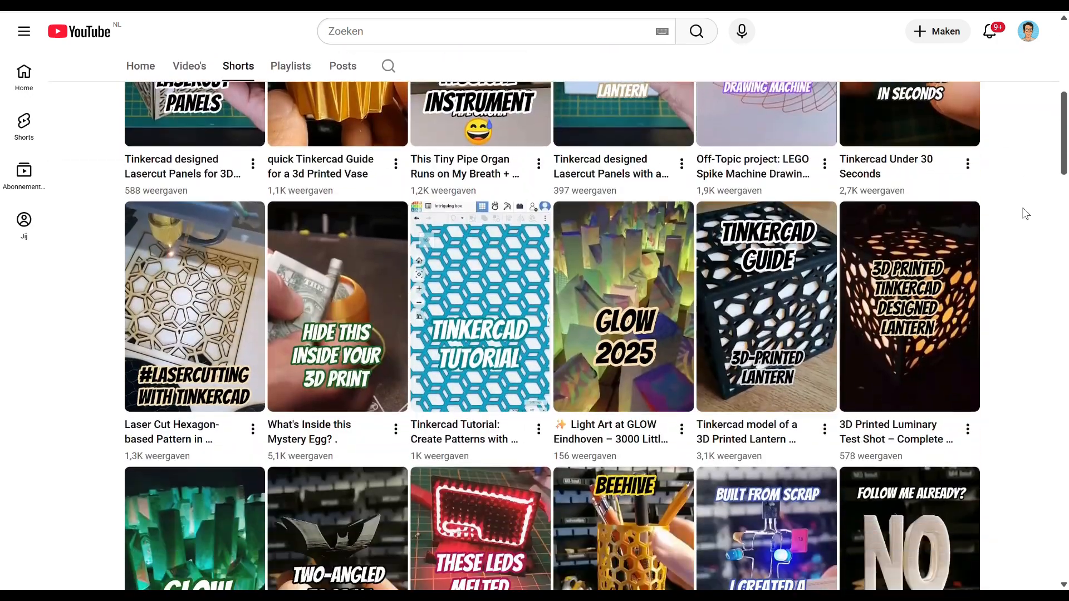
- Scroll down the channel's Shorts page to the LED panel and micro:bit videos
{"action": "scroll", "scroll_direction": "down", "scroll_amount": 3}
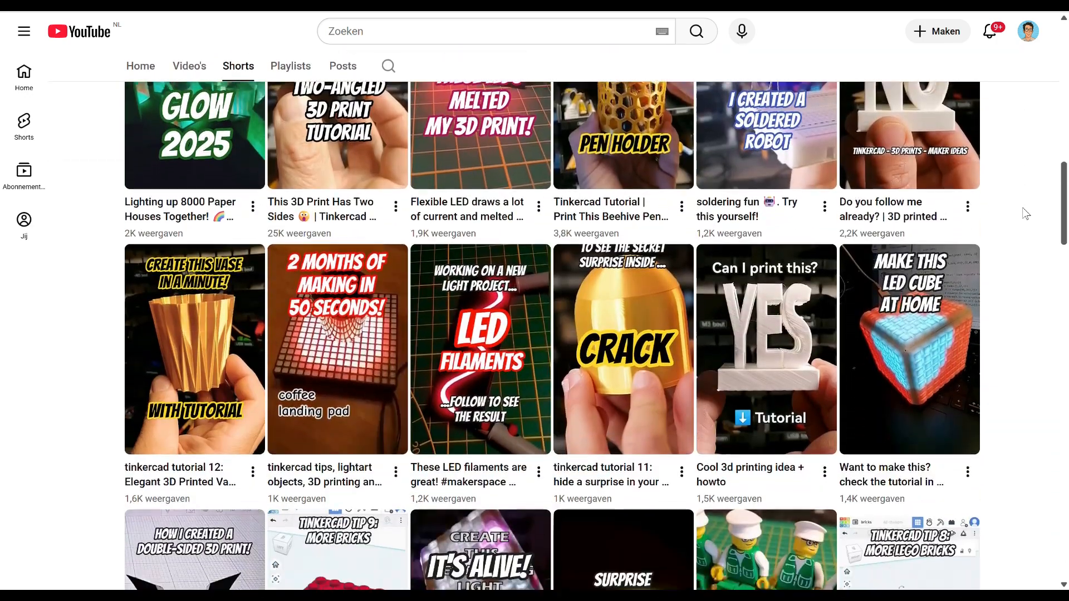
{"action": "scroll", "scroll_direction": "down", "scroll_amount": 3}
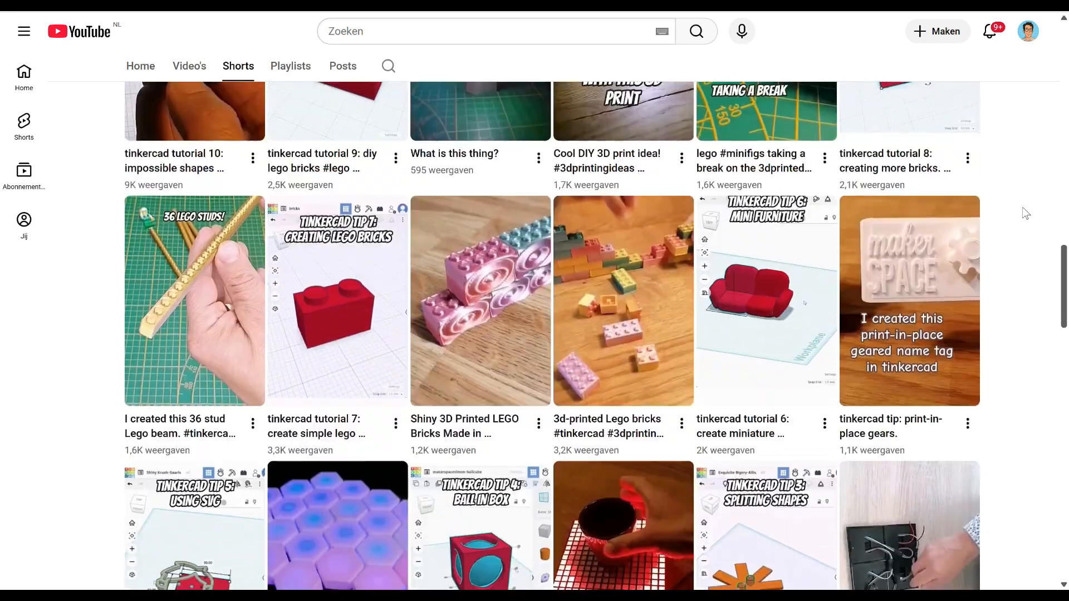
{"action": "scroll", "scroll_direction": "down", "scroll_amount": 3}
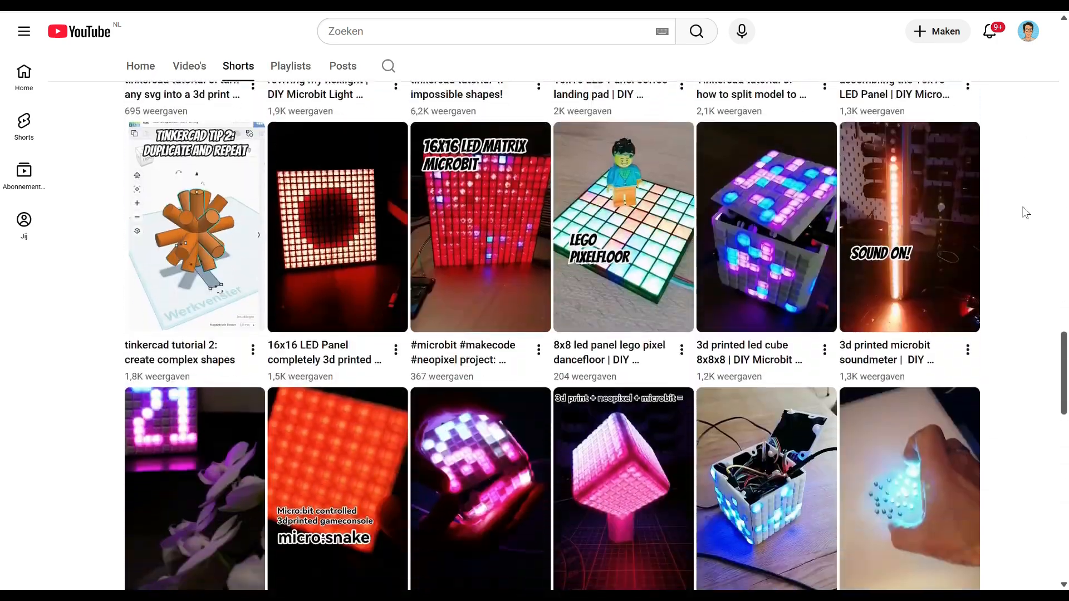